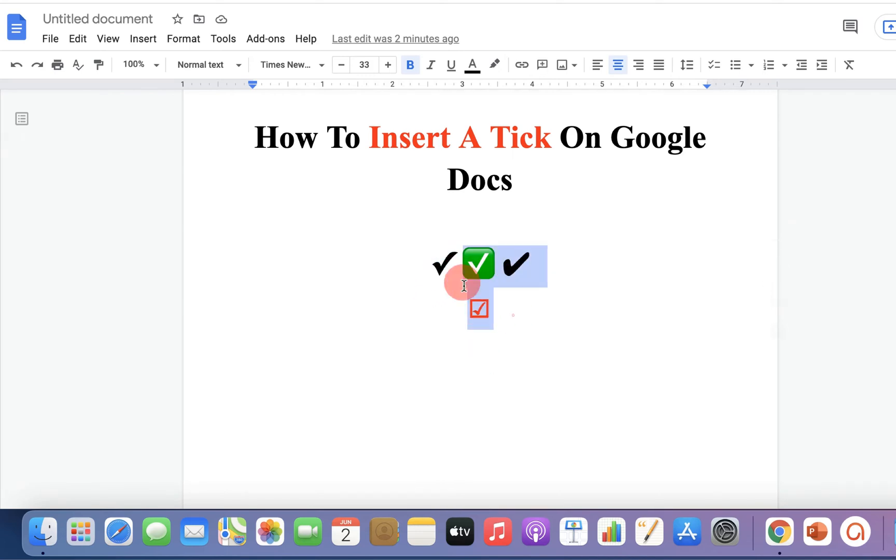
Delete the selected sample tick symbols, leaving an empty line under the title
{"action": "key", "text": "Delete"}
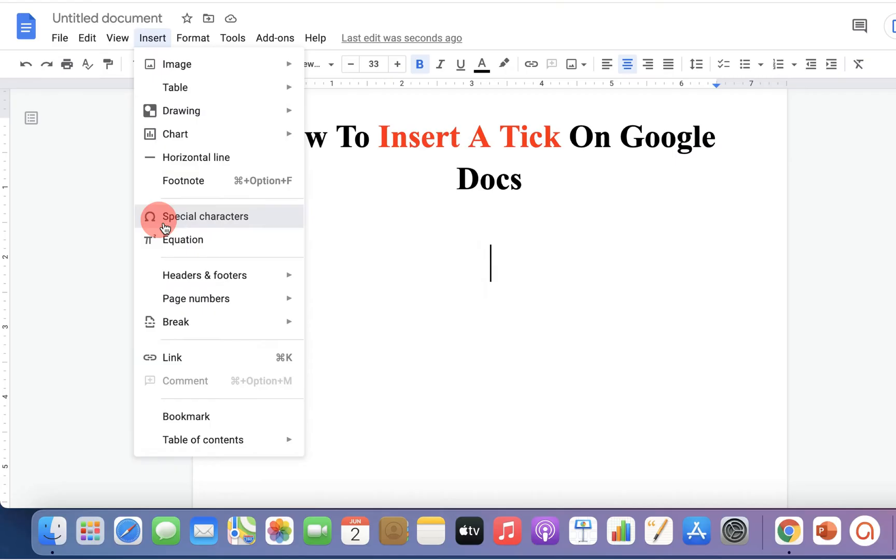
Insert a plain tick and a heavy check mark from the Special characters picker
{"action": "left_click", "coordinate": [206, 215]}
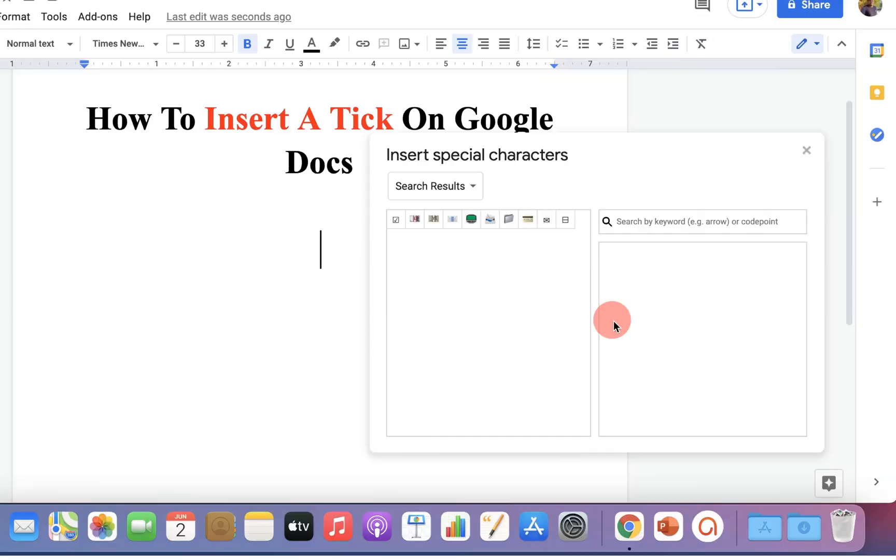
{"action": "mouse_move", "coordinate": [629, 289]}
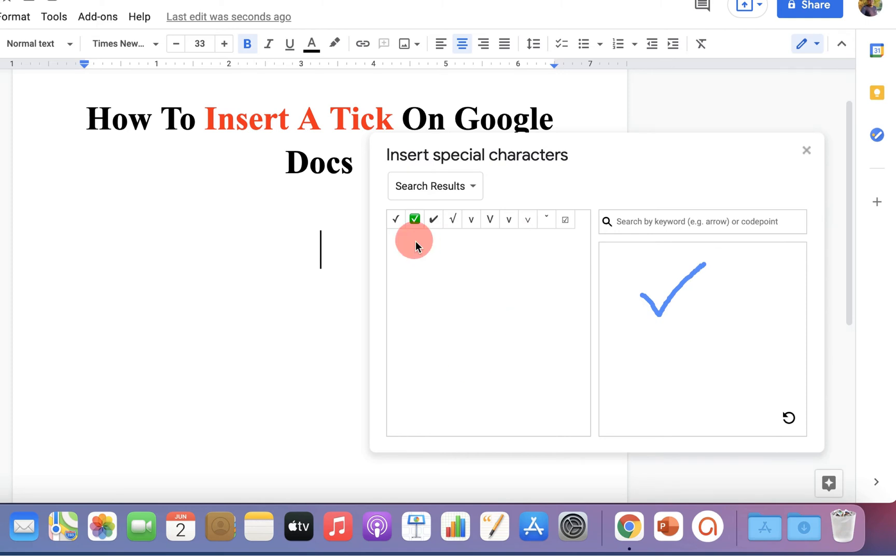
{"action": "left_click", "coordinate": [434, 219]}
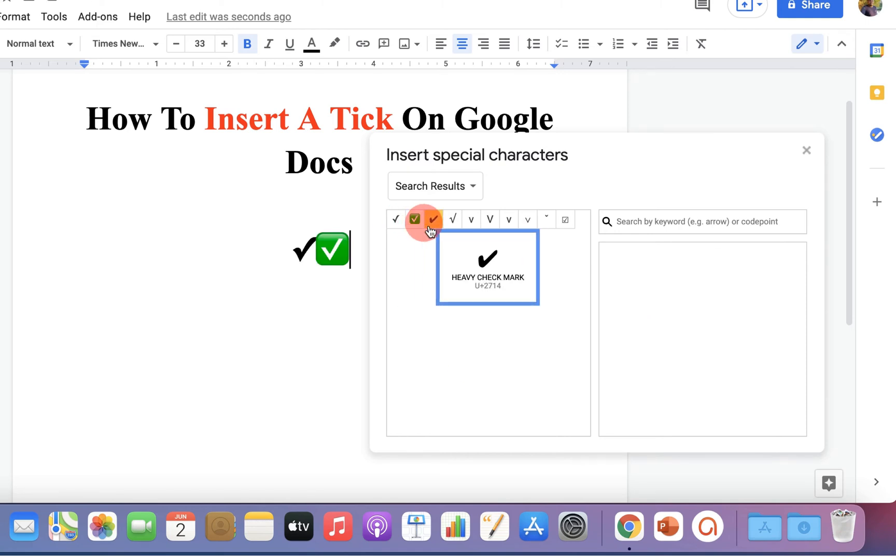
{"action": "left_click", "coordinate": [433, 219]}
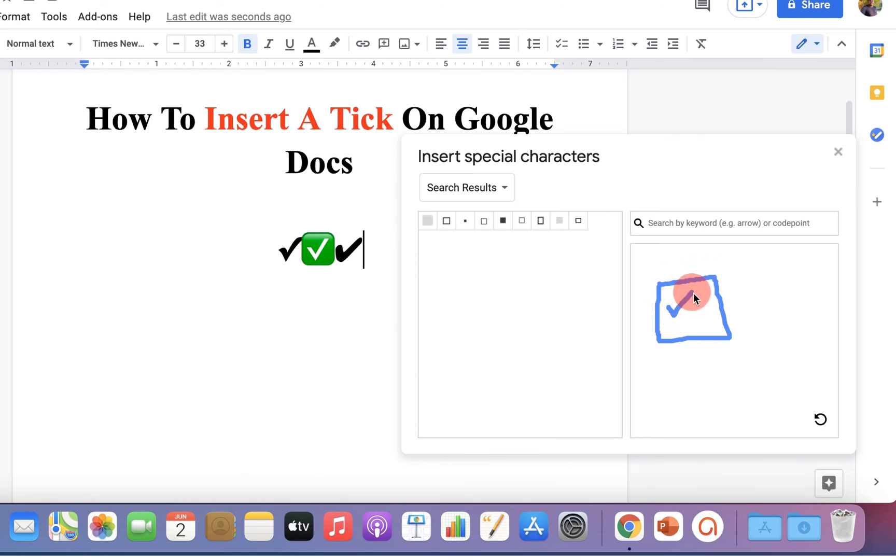
Sketch a ticked box, insert the ballot box with tick, and close the picker
{"action": "left_click", "coordinate": [427, 221]}
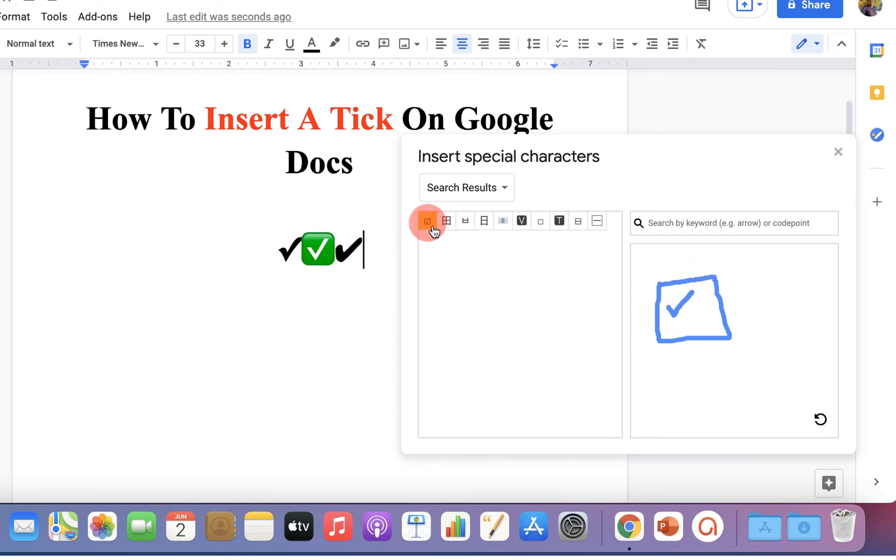
{"action": "left_click", "coordinate": [428, 221]}
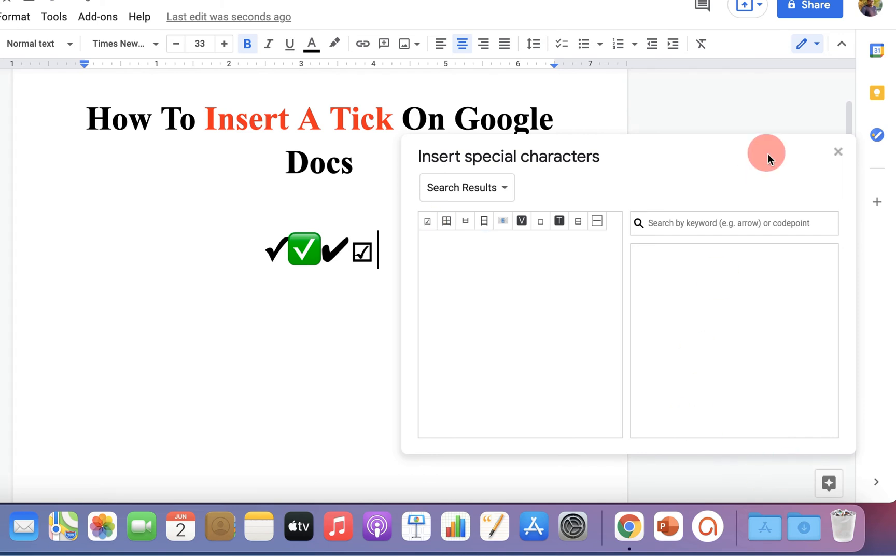
{"action": "left_click", "coordinate": [838, 152]}
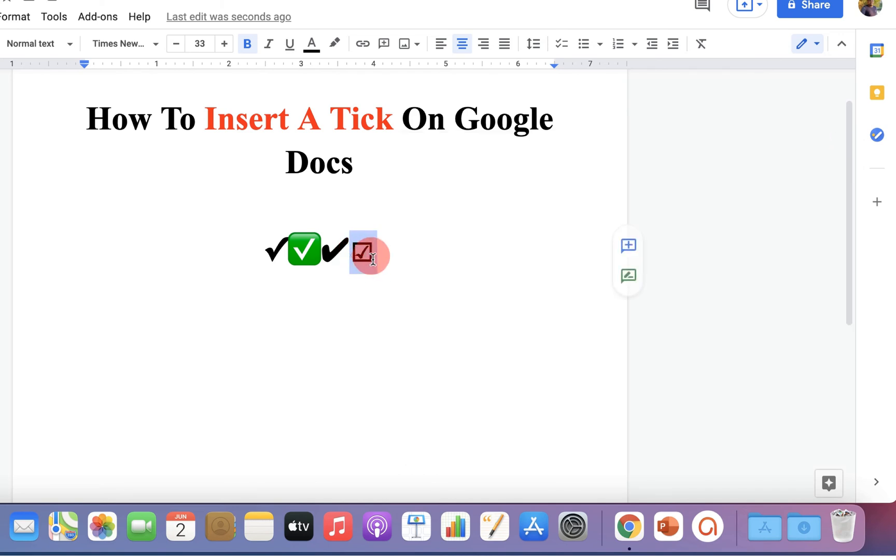
Enlarge the ballot-box tick to font size 47 and colour it red
{"action": "left_click", "coordinate": [223, 43]}
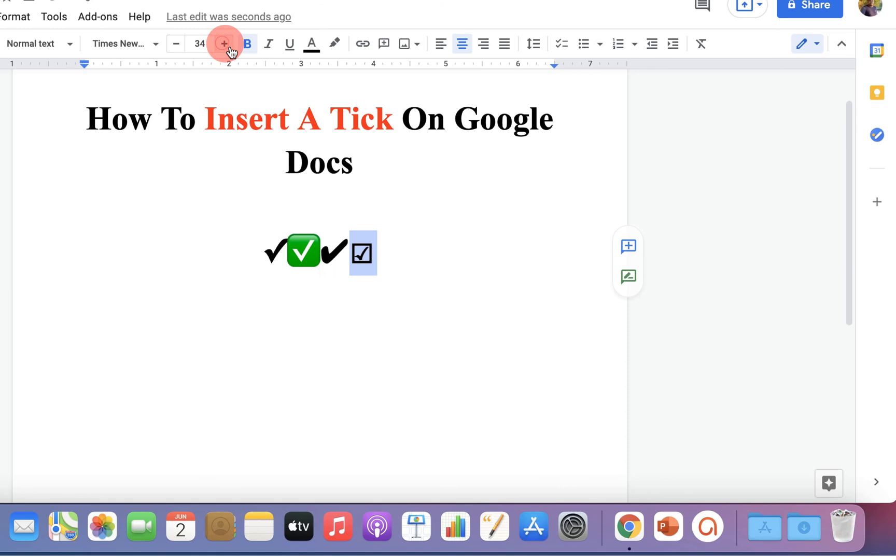
{"action": "left_click", "coordinate": [223, 44]}
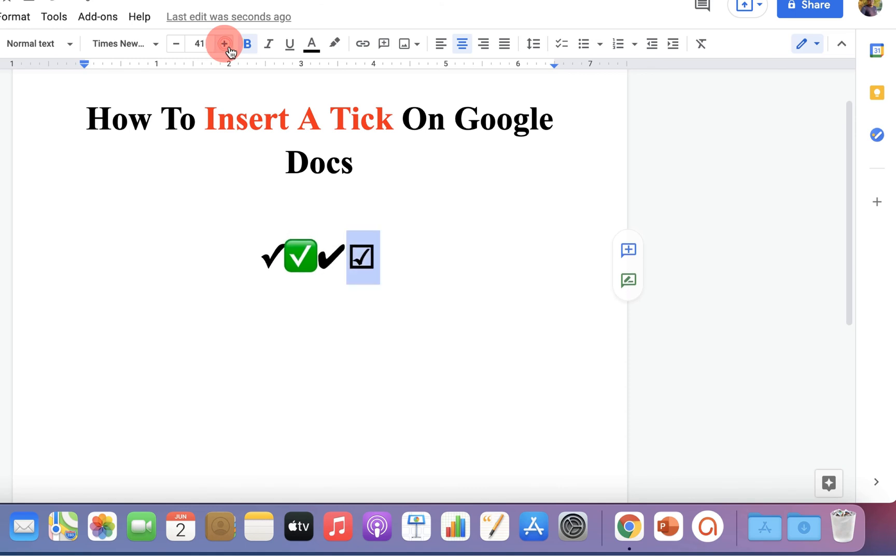
{"action": "left_click", "coordinate": [224, 43]}
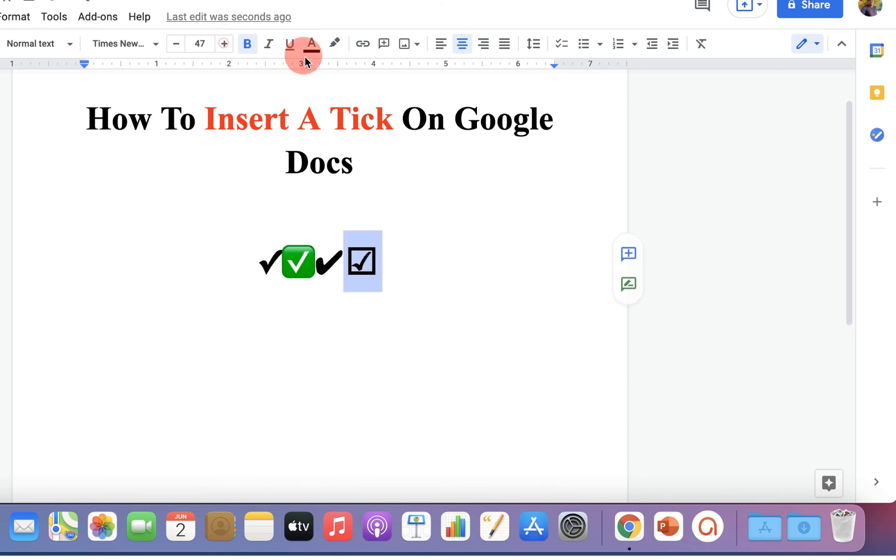
{"action": "left_click", "coordinate": [311, 44]}
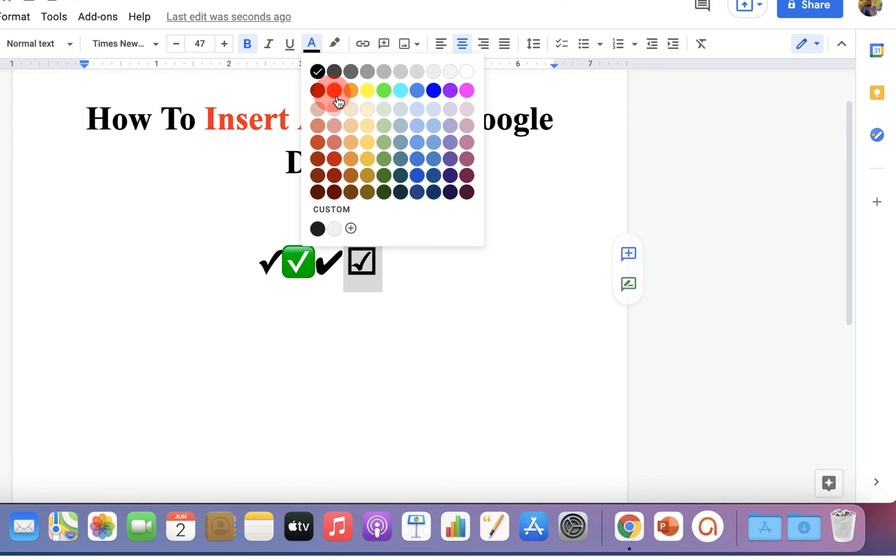
{"action": "left_click", "coordinate": [334, 90]}
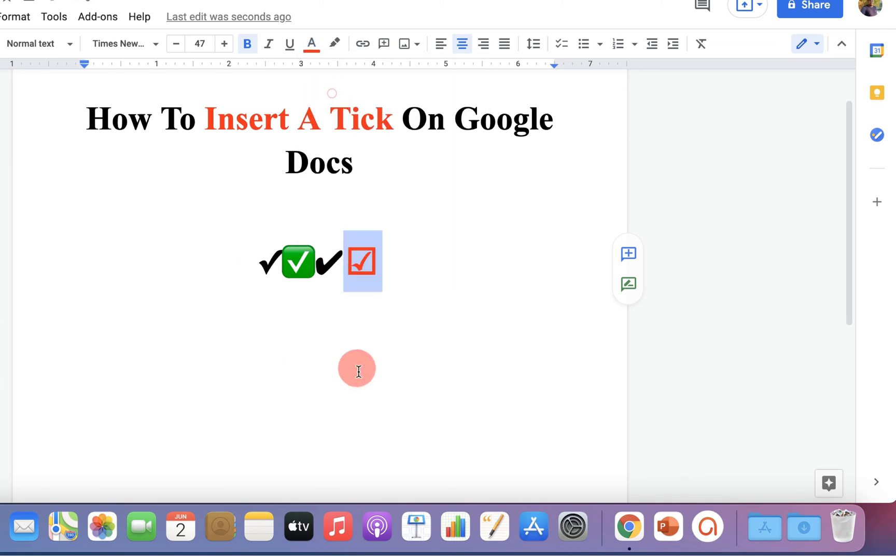